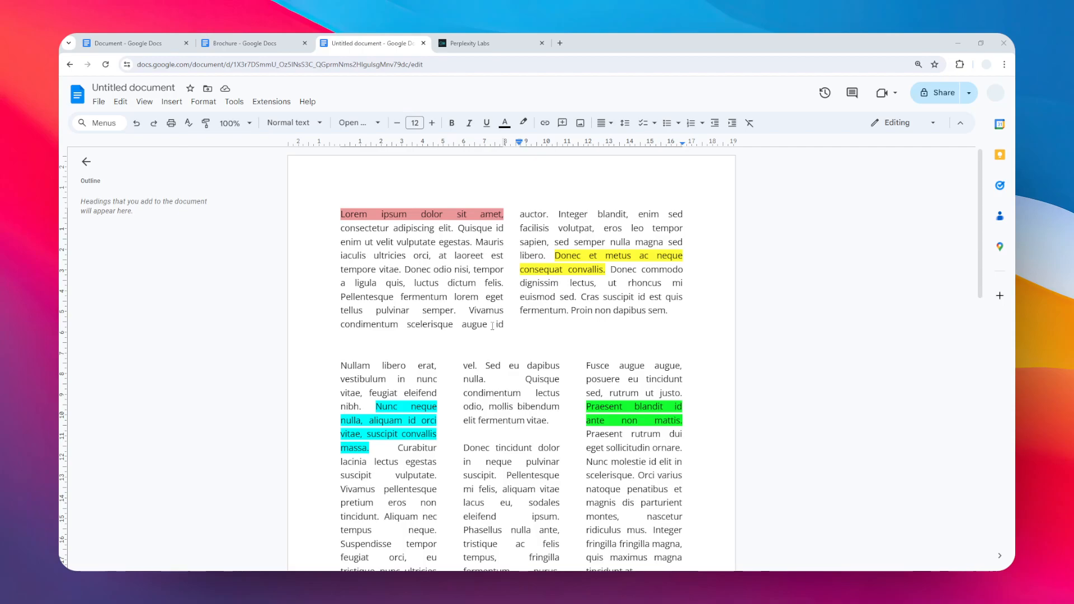
mouse_move(631, 293)
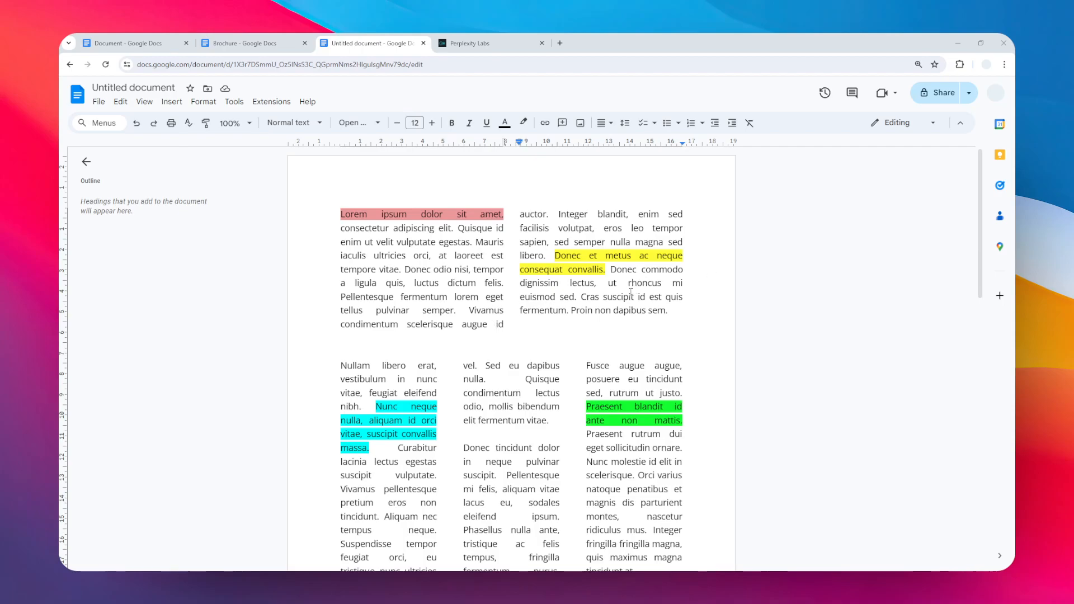
mouse_move(620, 309)
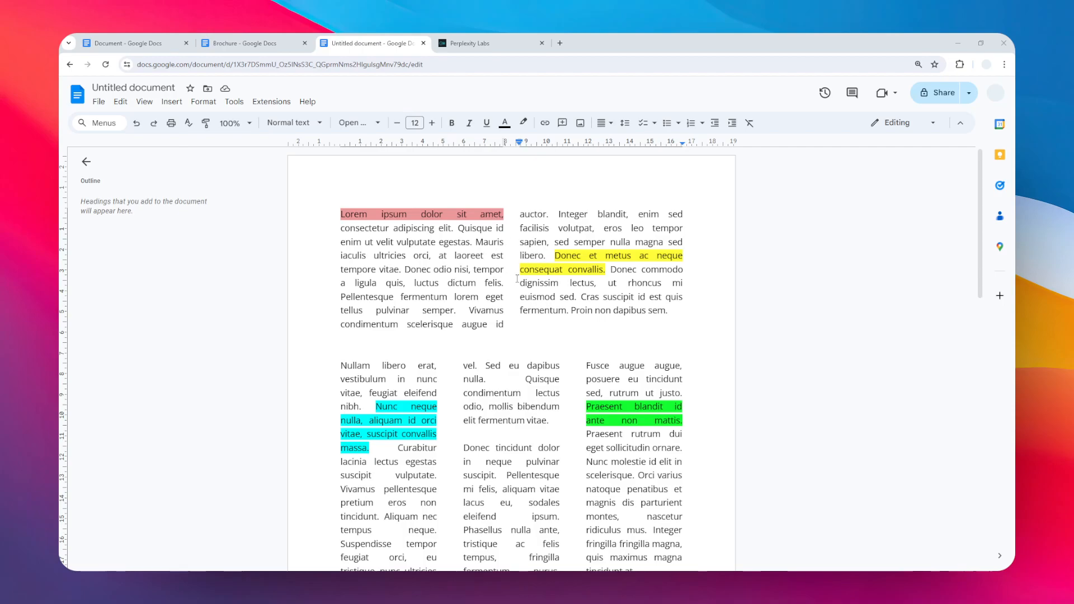
Scroll to the three-column section and open the Format menu's column presets
scroll(down, 3)
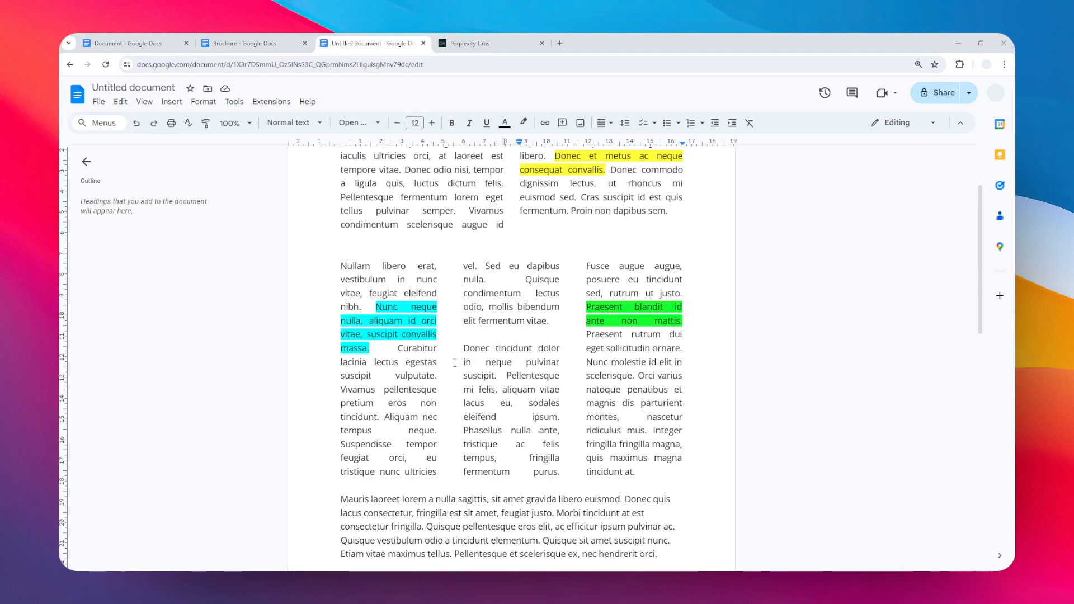
mouse_move(641, 465)
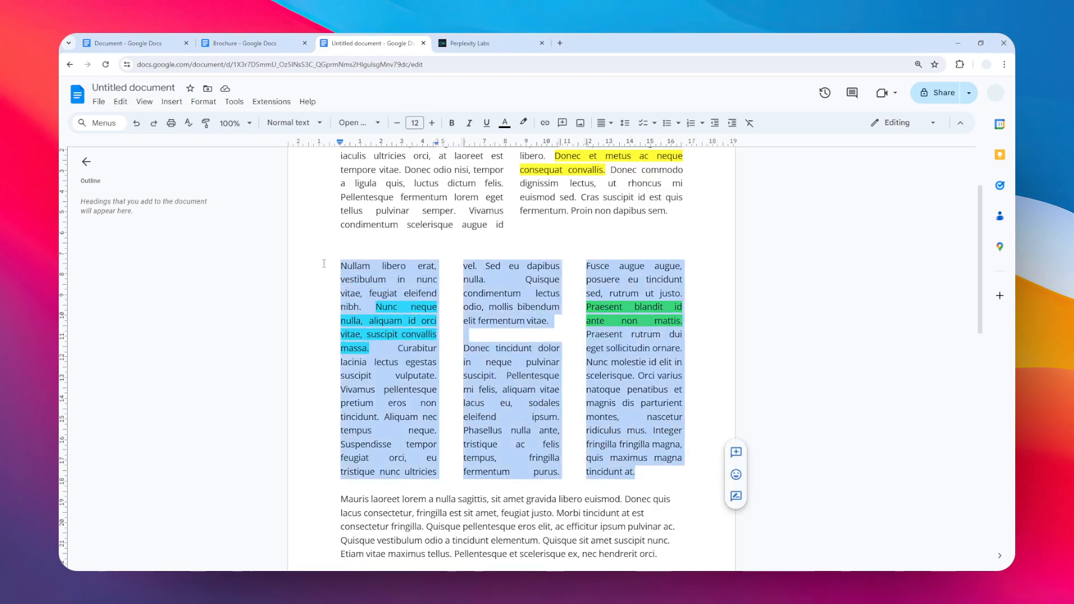
mouse_move(346, 256)
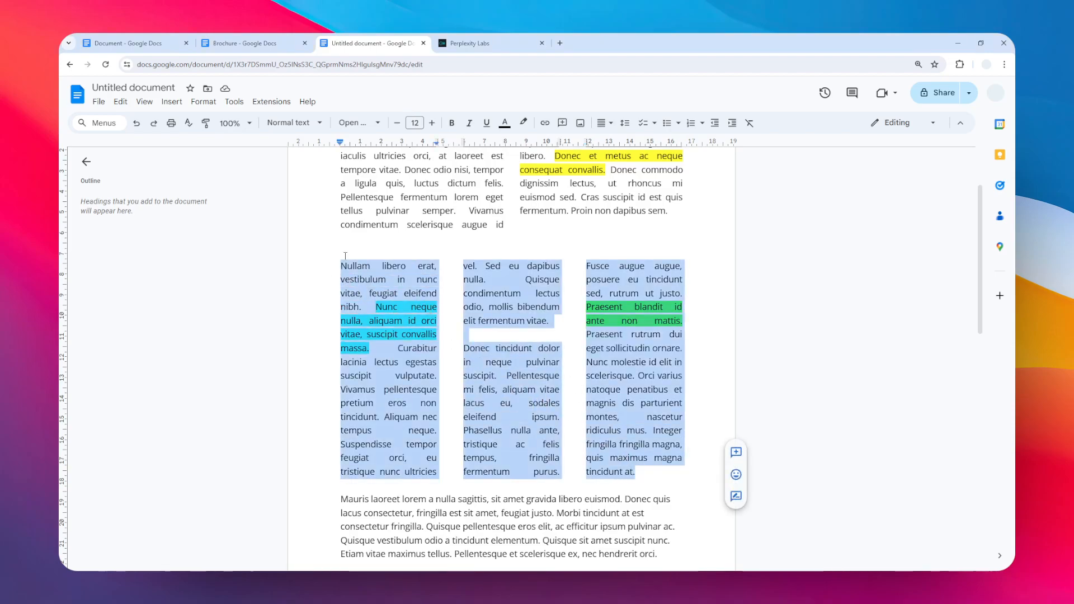
click(204, 101)
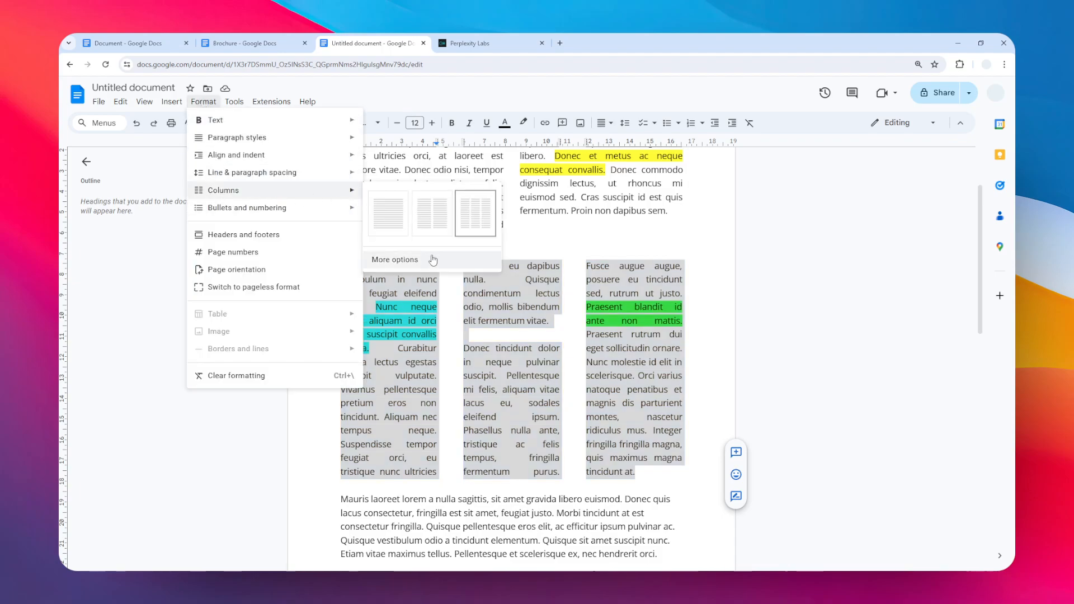
Open More options to show the three columns' 1.27 cm spacing settings
click(395, 260)
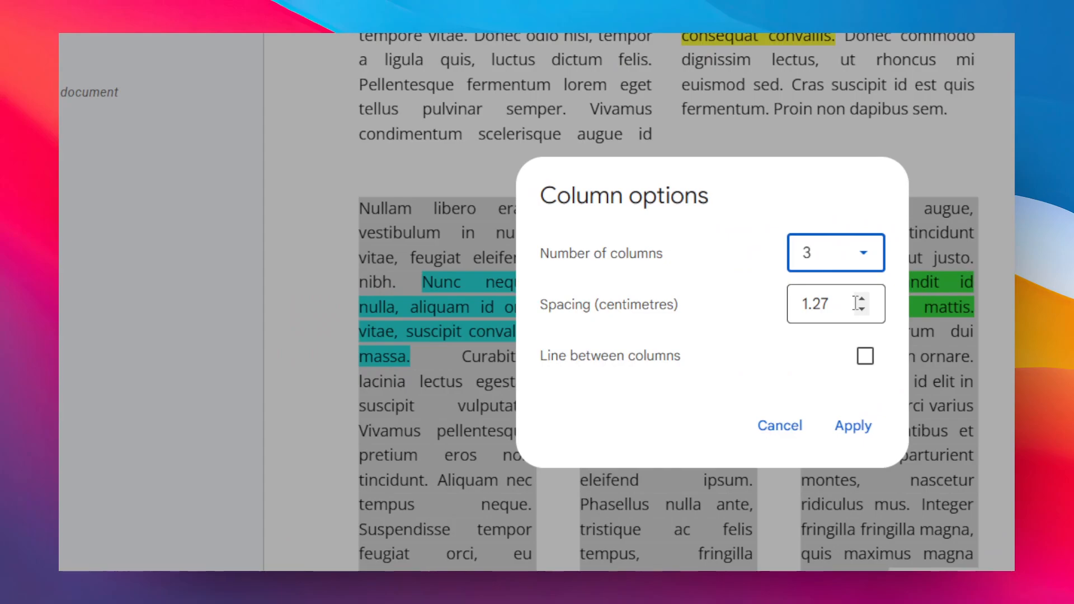
mouse_move(794, 303)
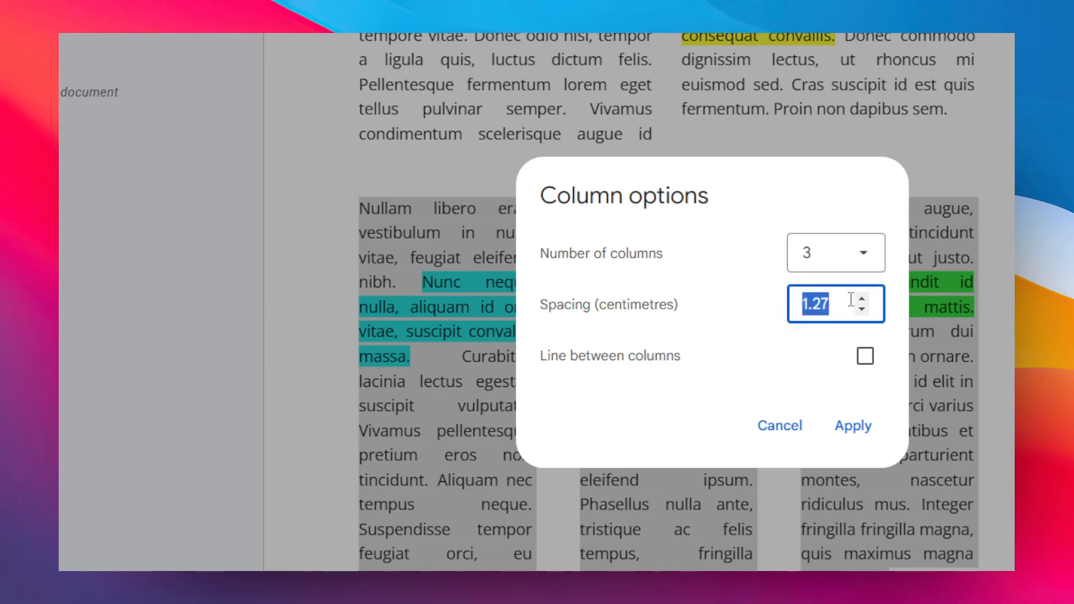
Change the column spacing from 1.27 to 1 cm and apply it
text(1)
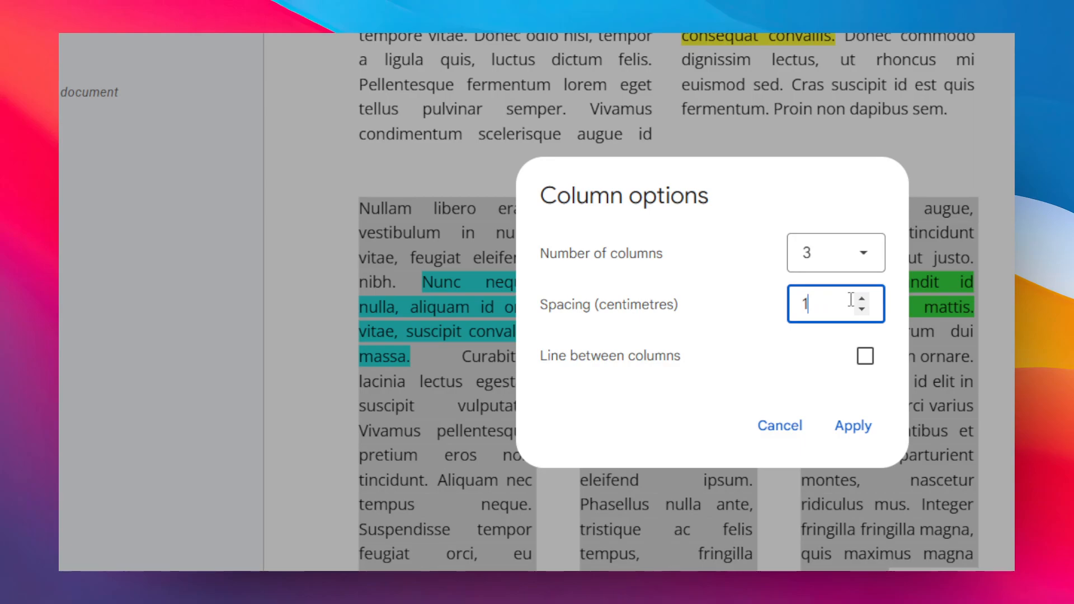
mouse_move(858, 356)
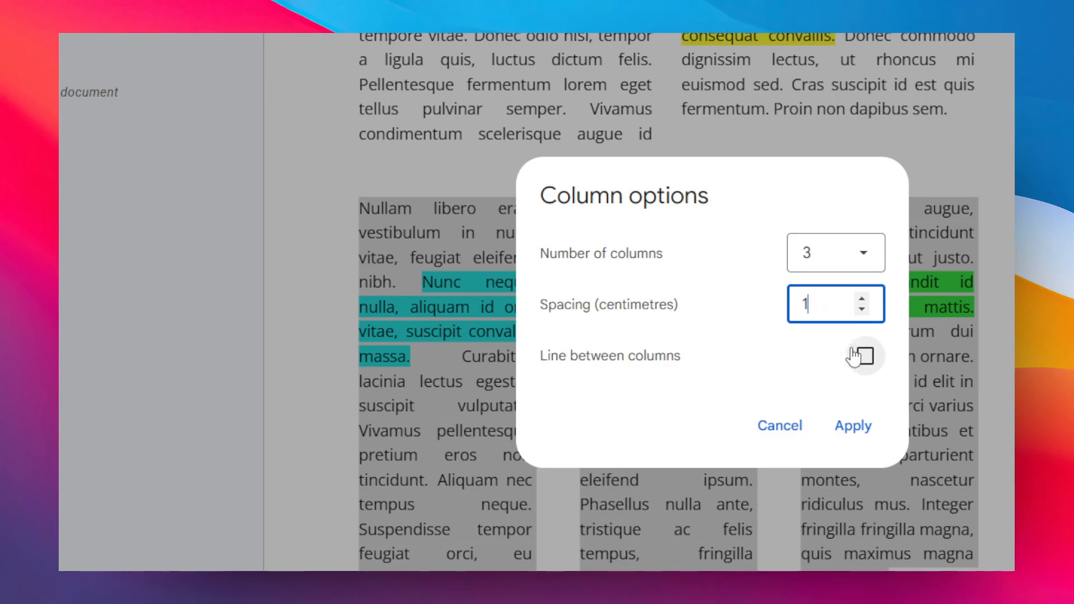
click(852, 426)
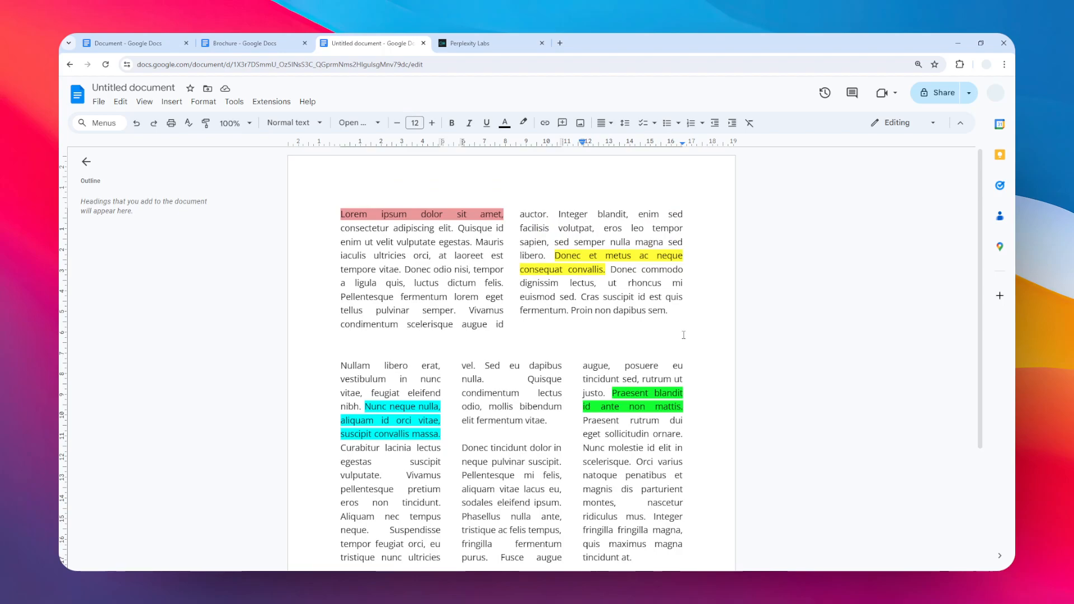
mouse_move(717, 346)
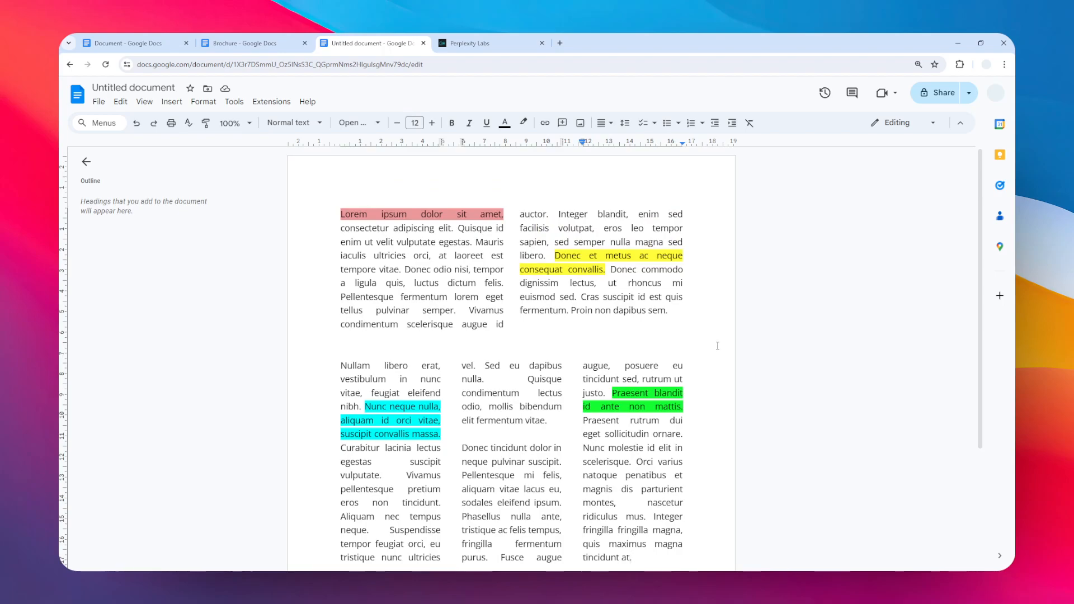
mouse_move(726, 323)
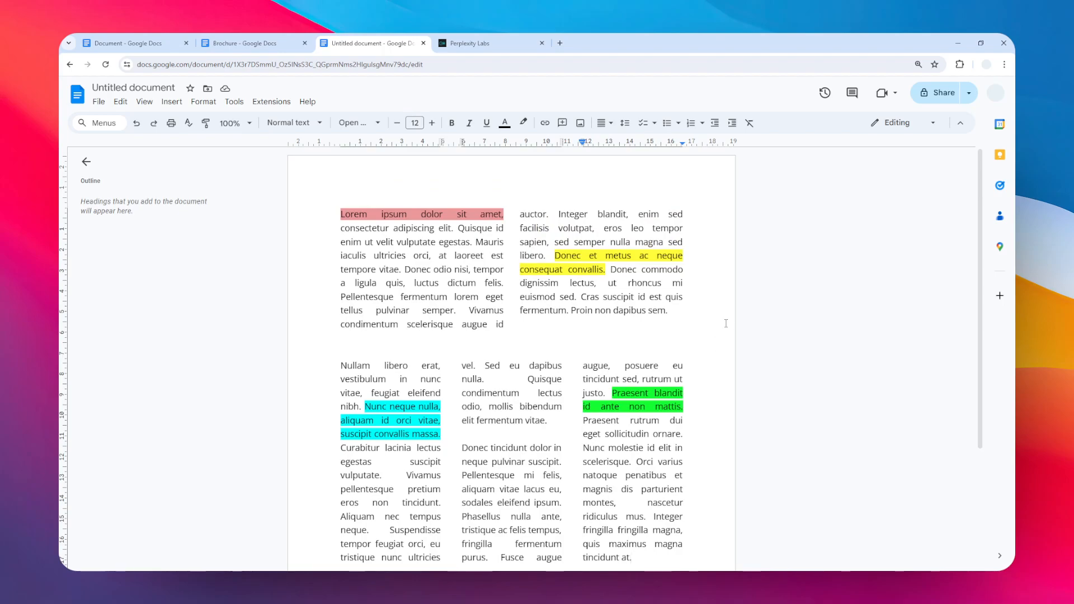